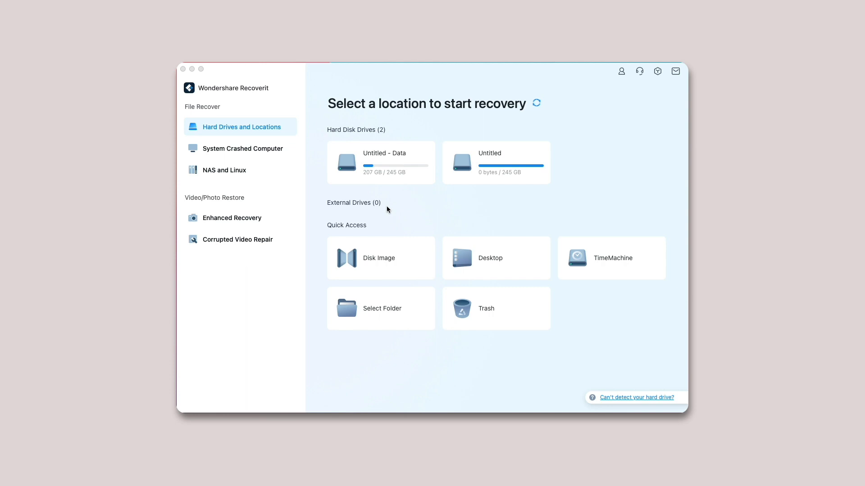
Enter Enhanced Recovery so the TOSHIBA EXT drive appears as a scan target
click(231, 218)
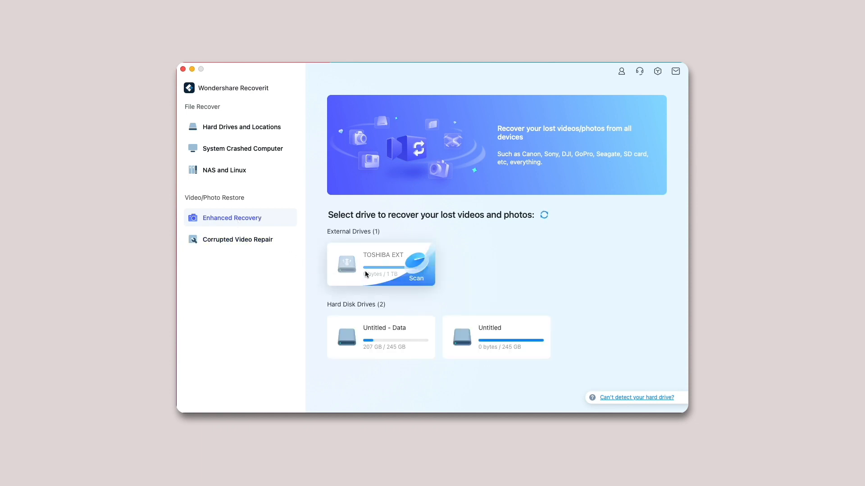
Choose to scan the TOSHIBA EXT drive, bringing up the video format chooser with MP4 and MOV
click(416, 278)
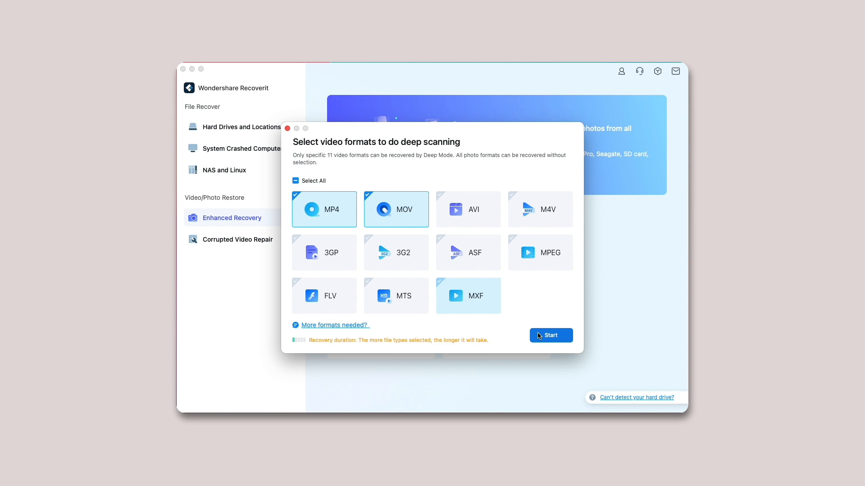
mouse_move(525, 312)
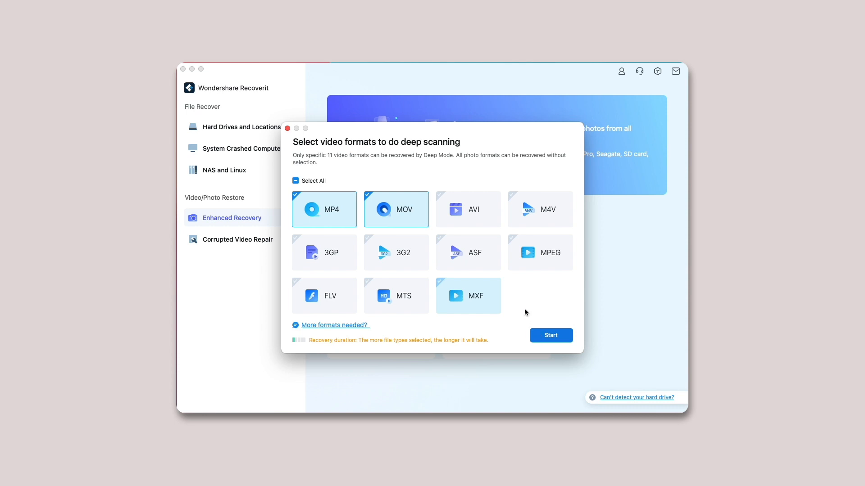
Start the deep scan of the TOSHIBA EXT drive with the chosen video formats
click(550, 335)
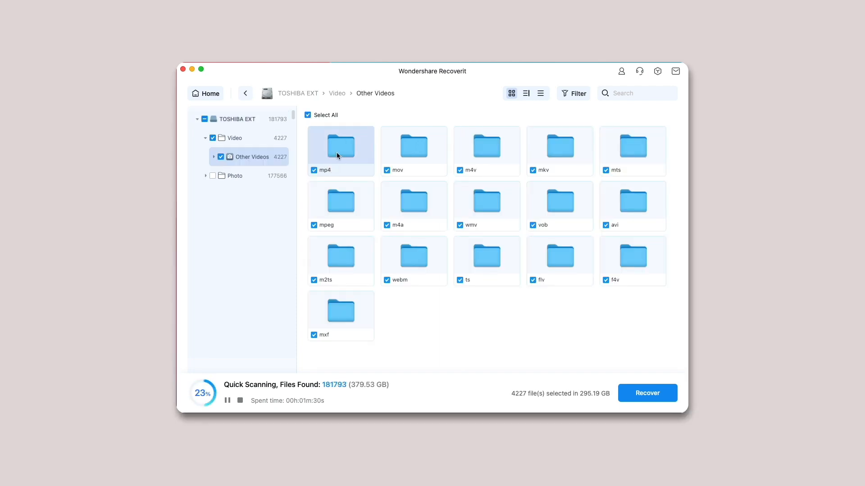
Browse the found mp4 videos, preview Daniel final -4.mp4 and return to the thumbnails
double_click(340, 145)
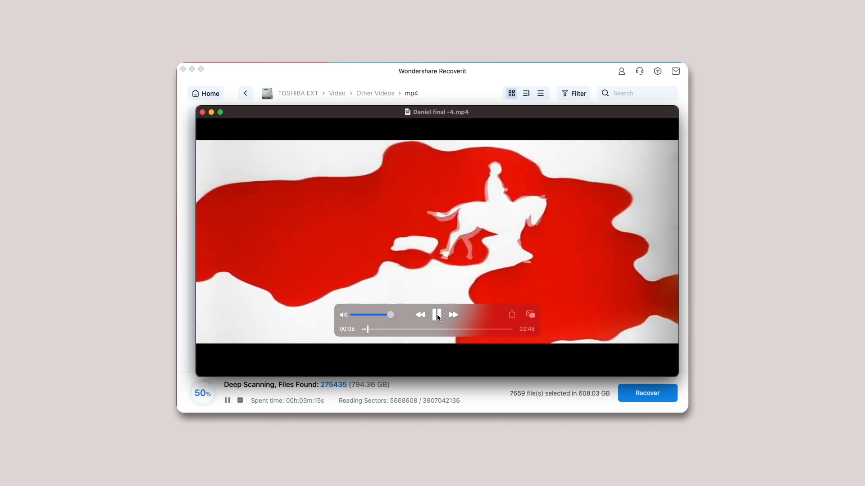
click(436, 314)
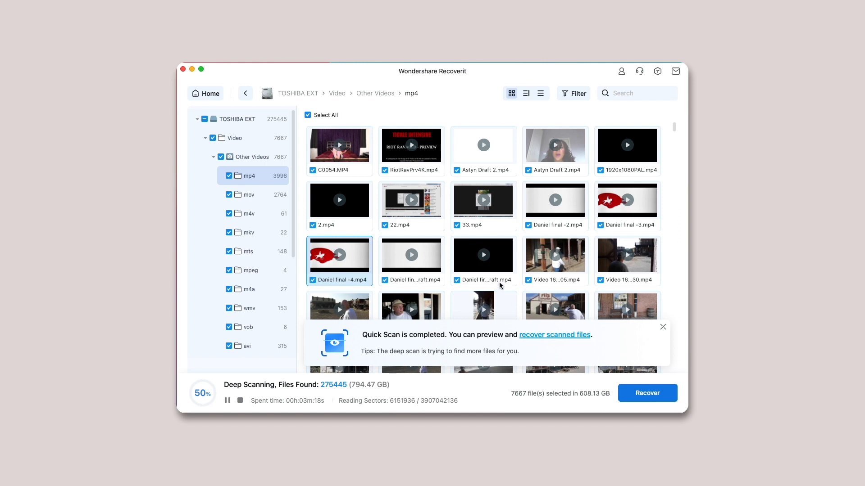
Recover the chosen video, saving it into the Documents folder
click(647, 394)
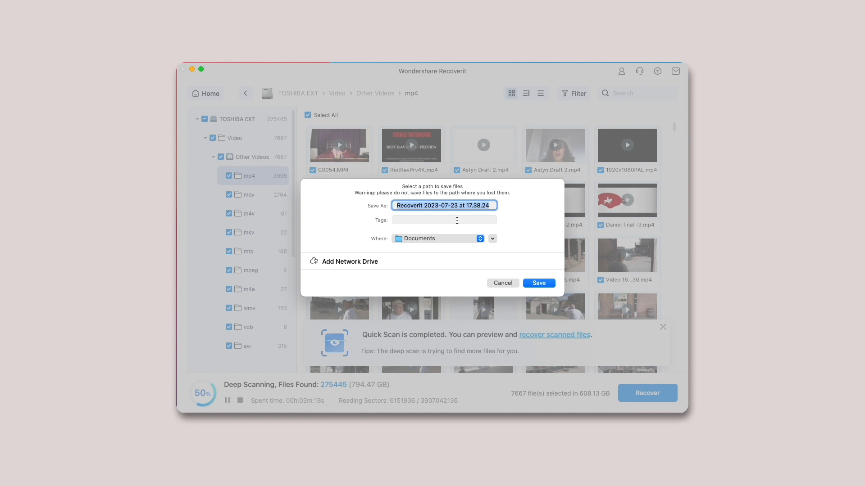
click(539, 283)
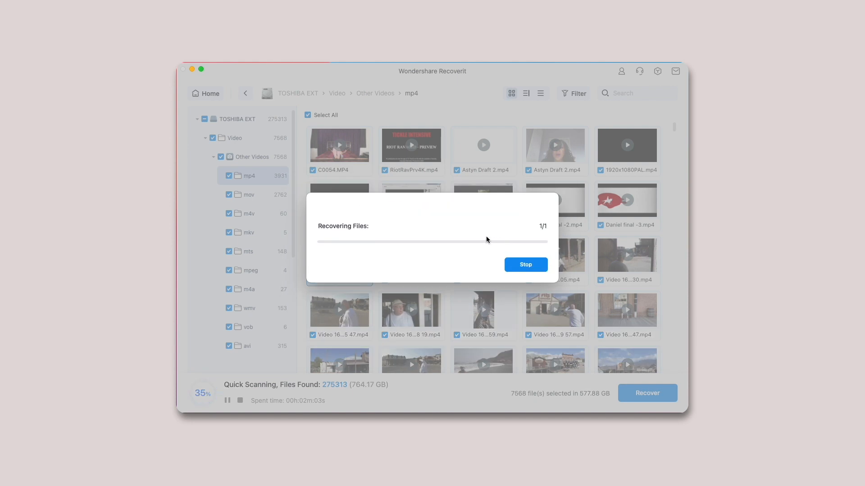